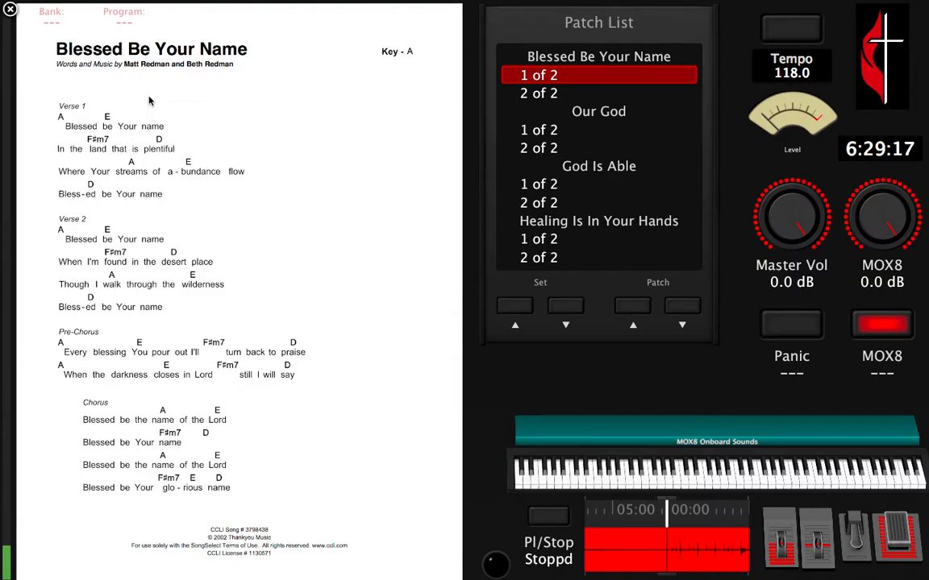
- Step through Blessed Be Your Name's second part and onto the Our God chord chart
left_click(598, 93)
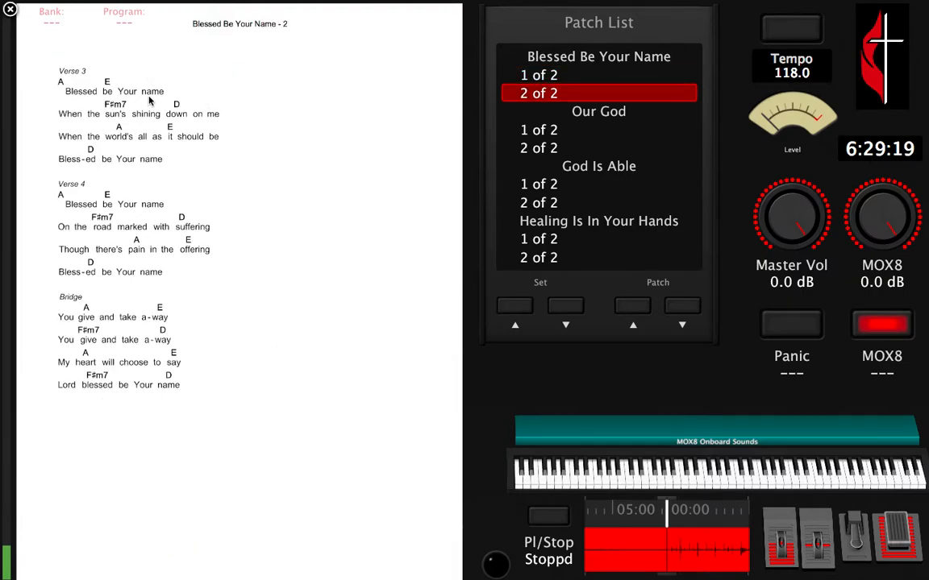
left_click(598, 129)
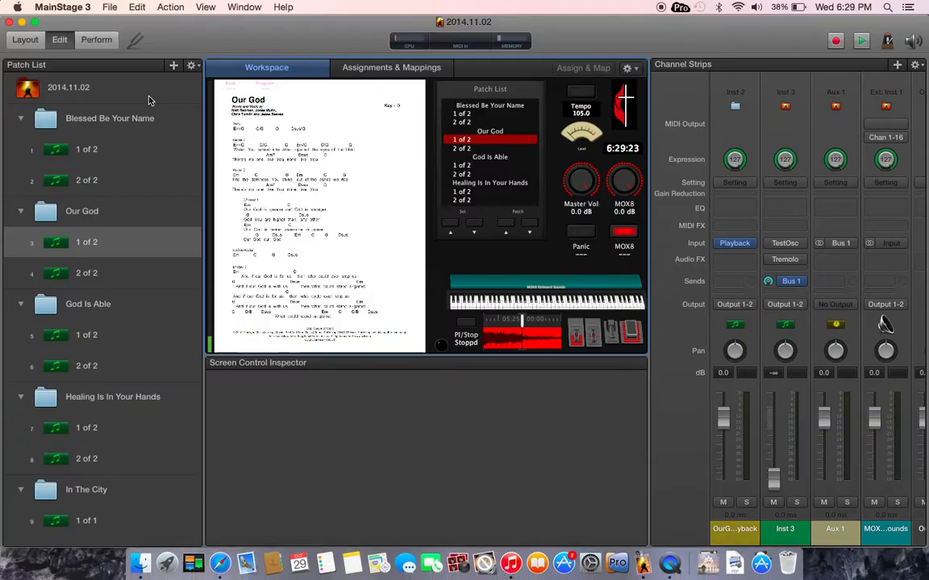
- Create a new concert from the Keyboard Minimalist template with a Classic Electric Piano patch
left_click(110, 7)
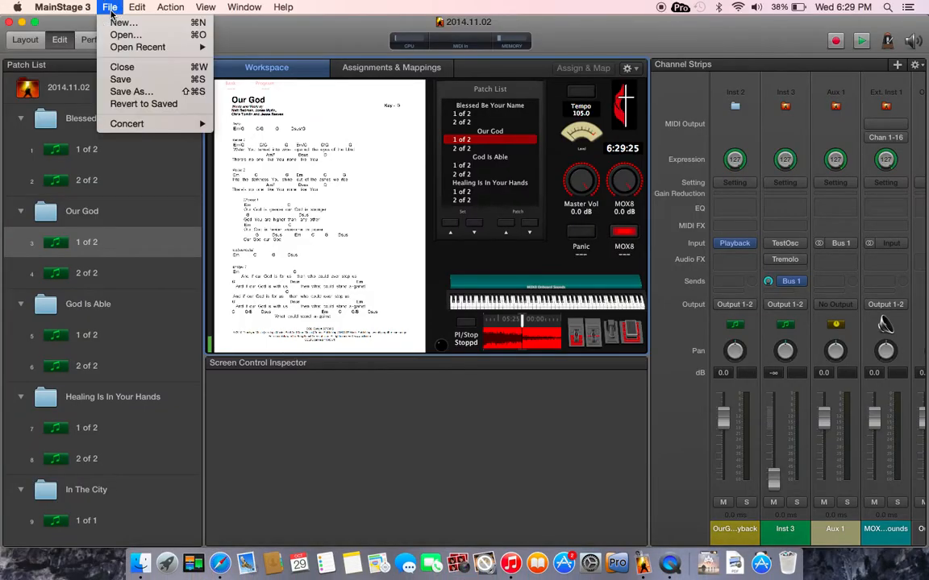
left_click(123, 22)
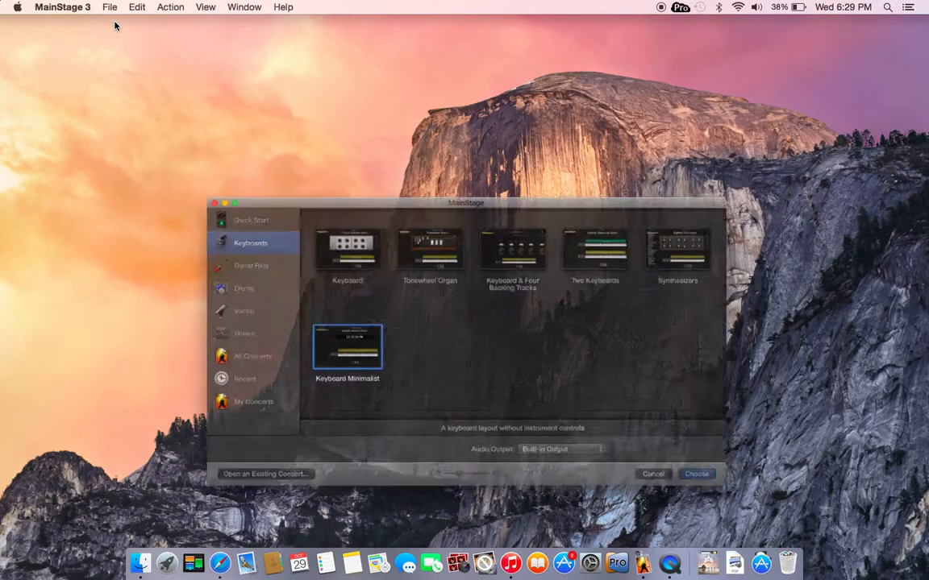
left_click(696, 474)
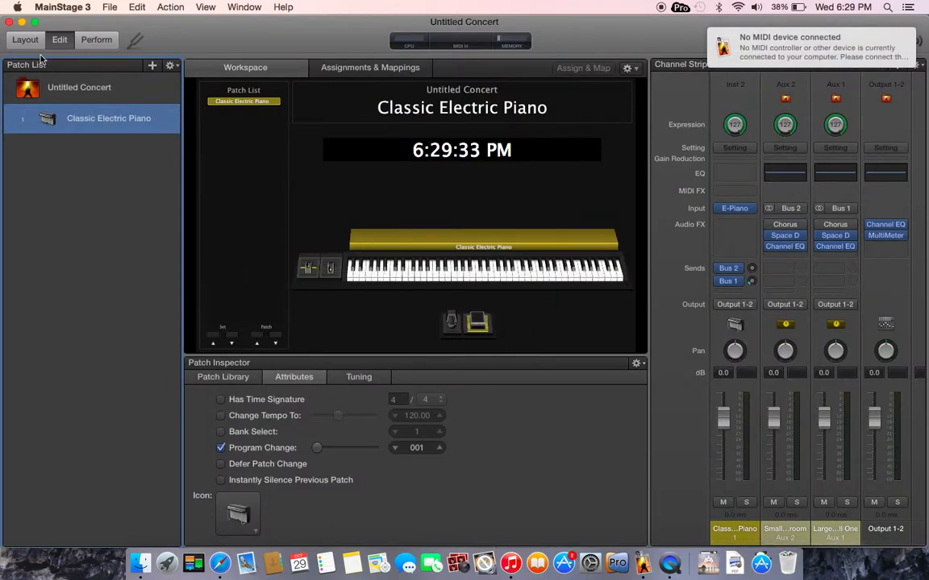
- Delete all default screen controls from the layout and bring Background into the palette view
left_click(24, 39)
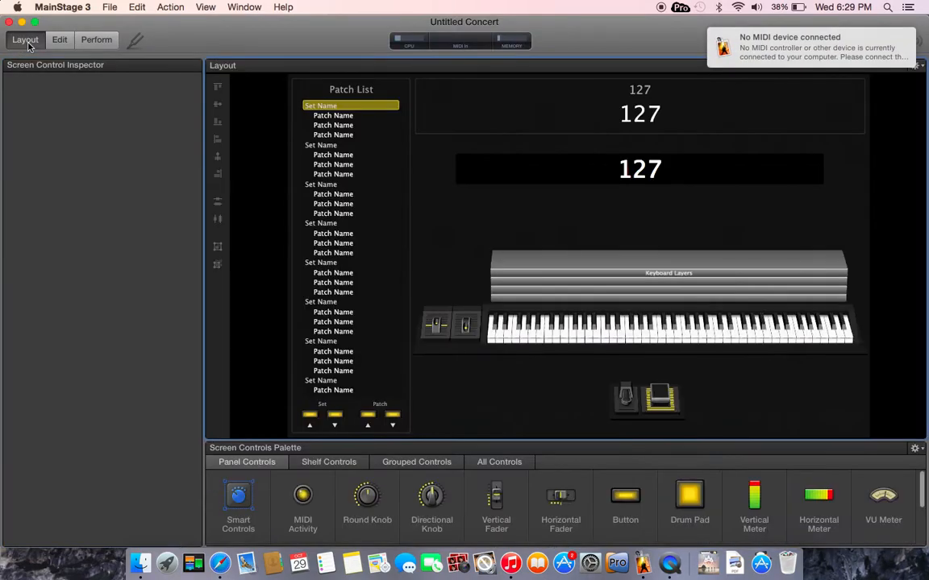
left_click(510, 265)
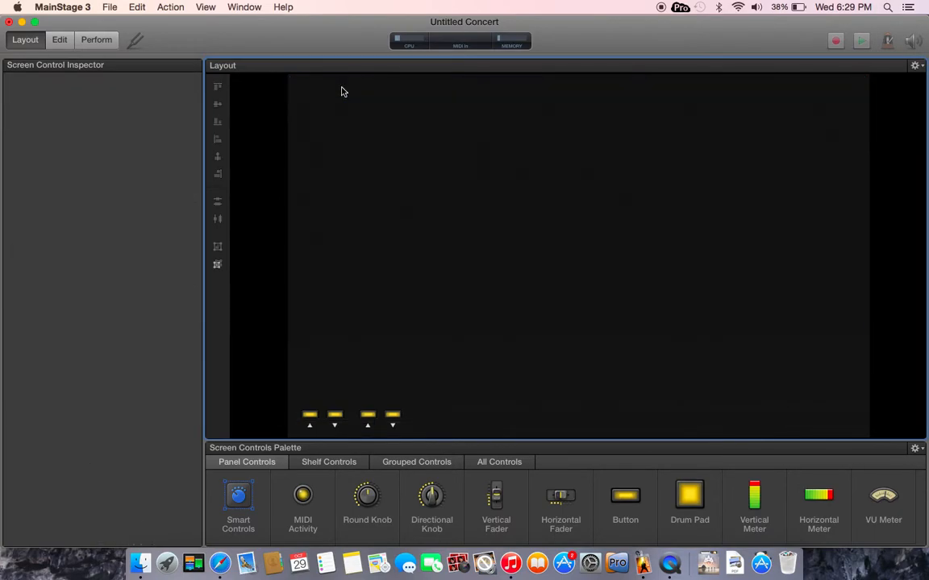
left_click(326, 421)
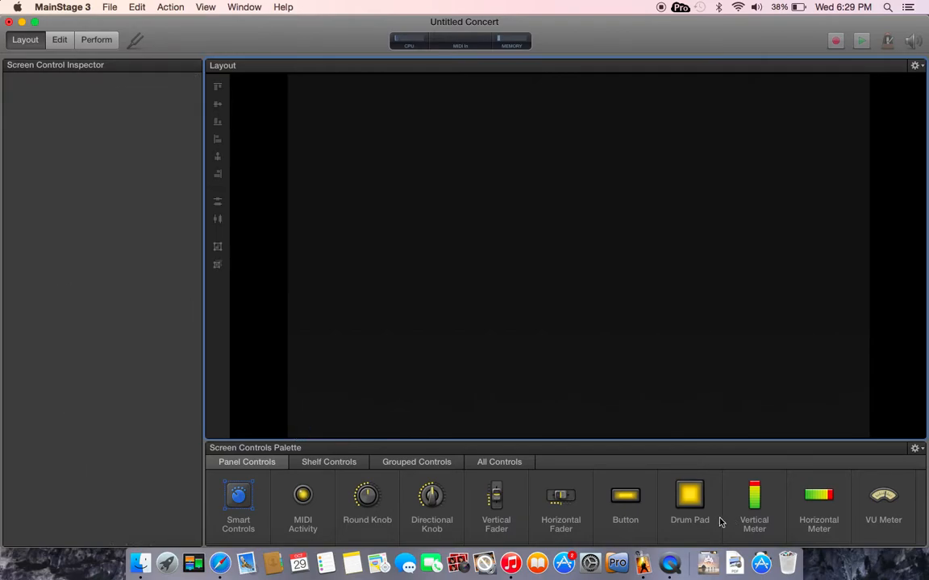
left_click(499, 461)
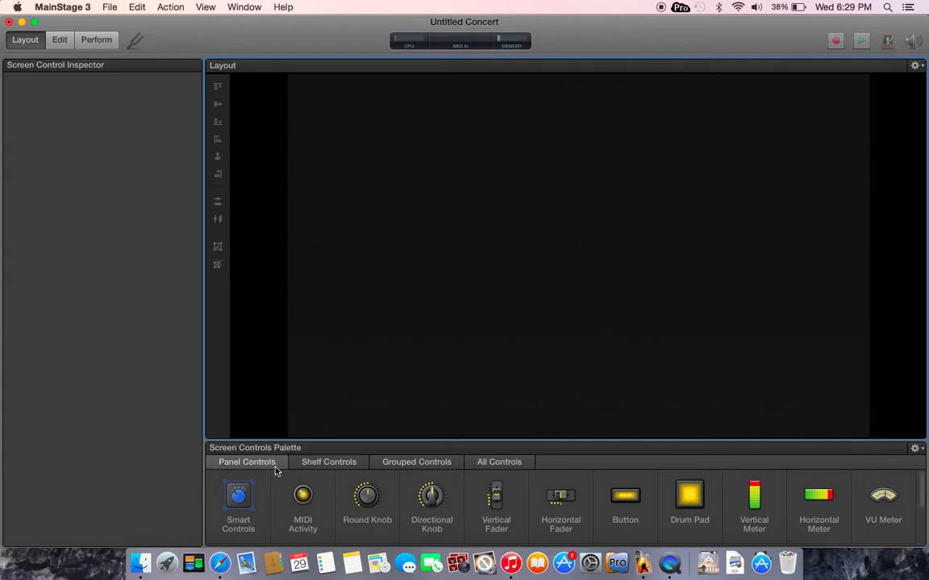
scroll("right", 3)
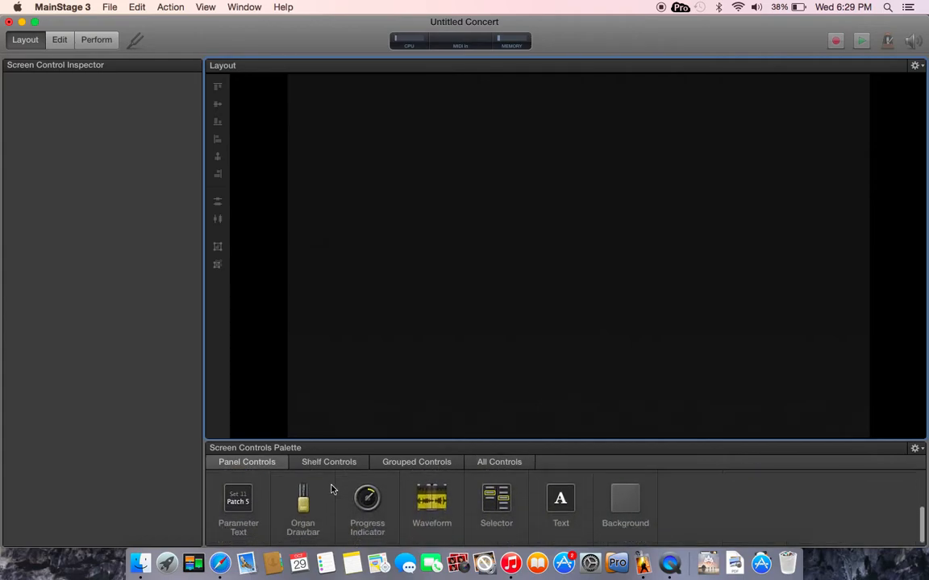
- Add a Background panel to the layout and stretch it into a tall rectangle on the left
left_click_drag(368, 497, 383, 185)
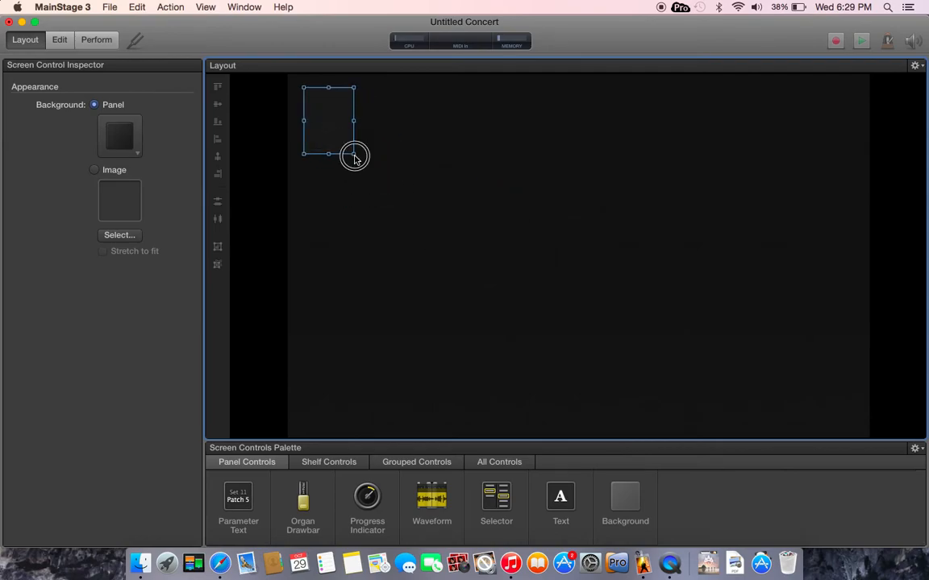
left_click_drag(354, 155, 548, 428)
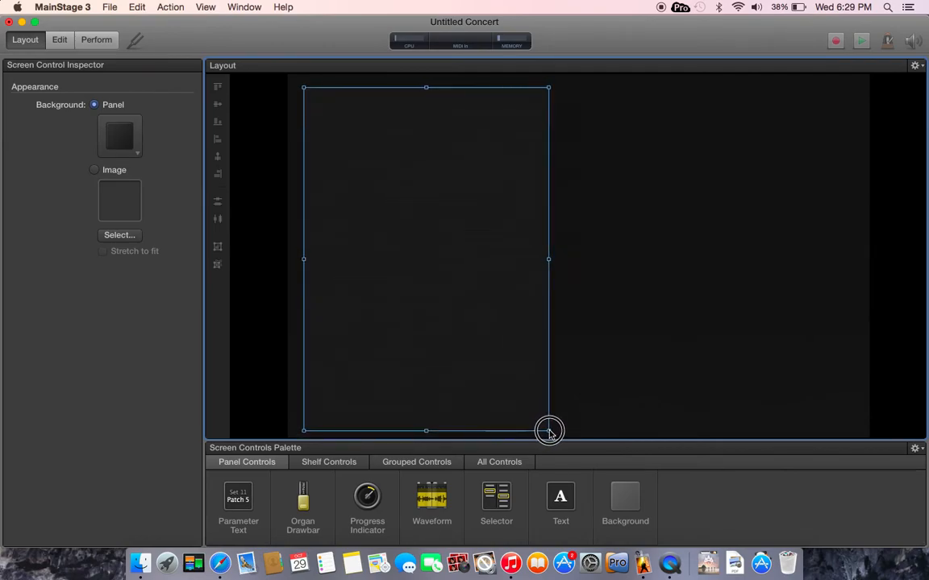
left_click_drag(548, 429, 555, 428)
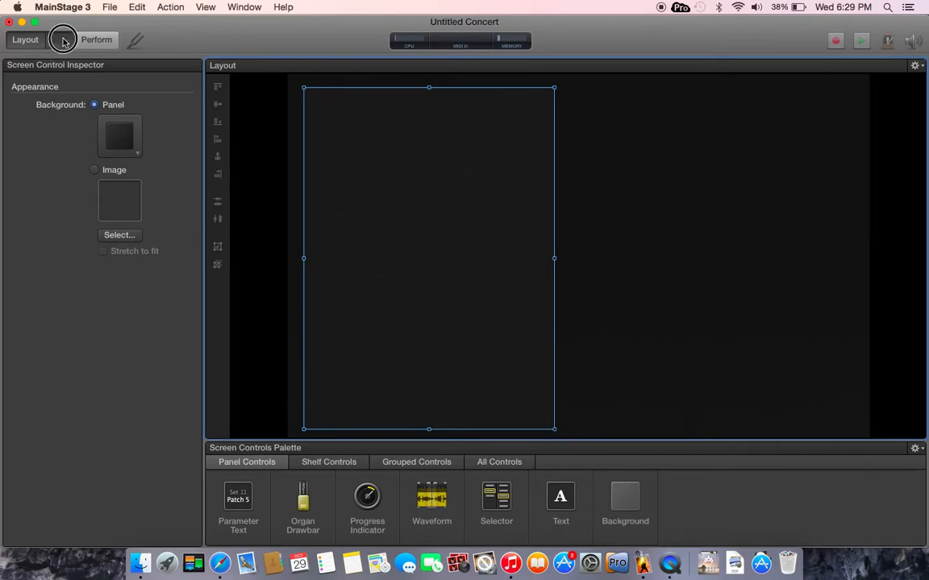
- Select the background panel for a custom image and open the In The City (E) chart PDF in Preview
left_click(58, 39)
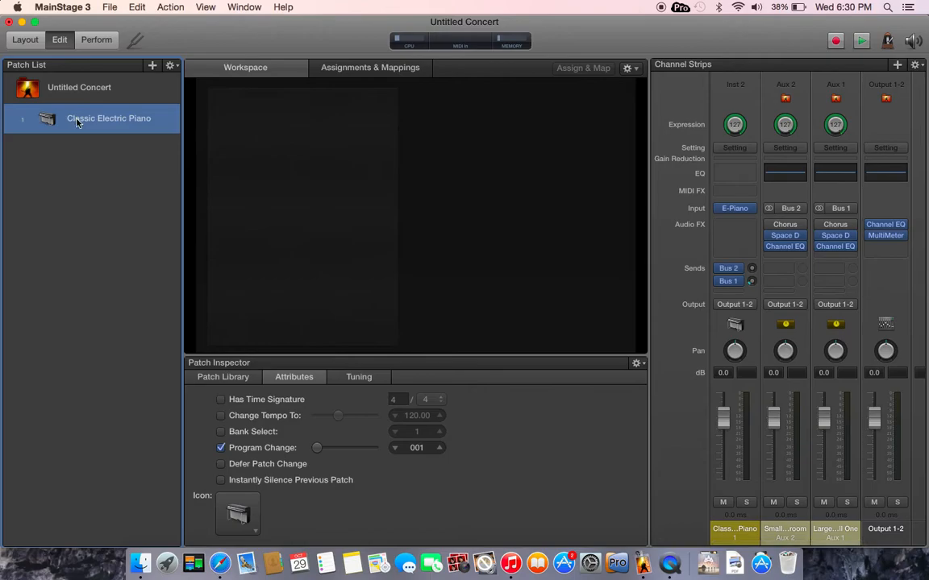
left_click(79, 87)
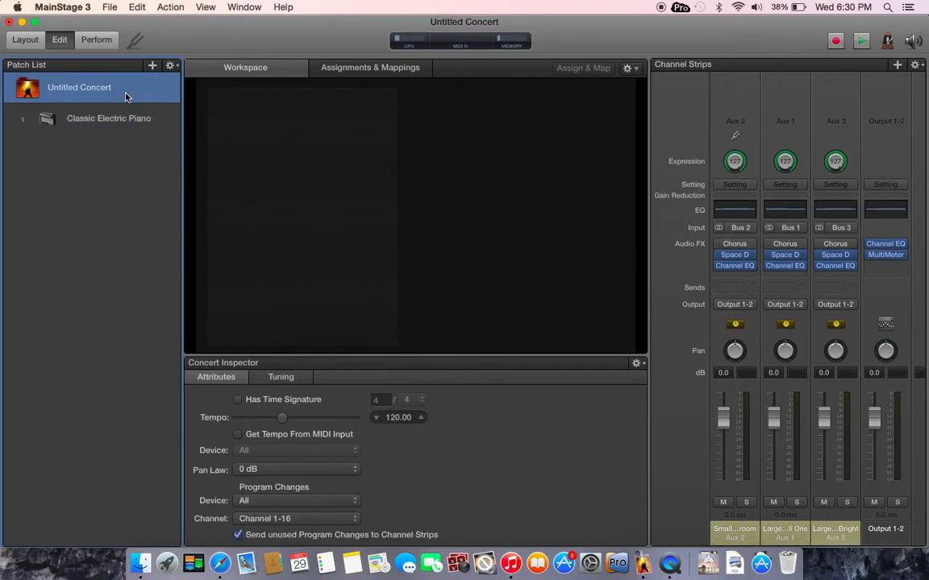
left_click(108, 117)
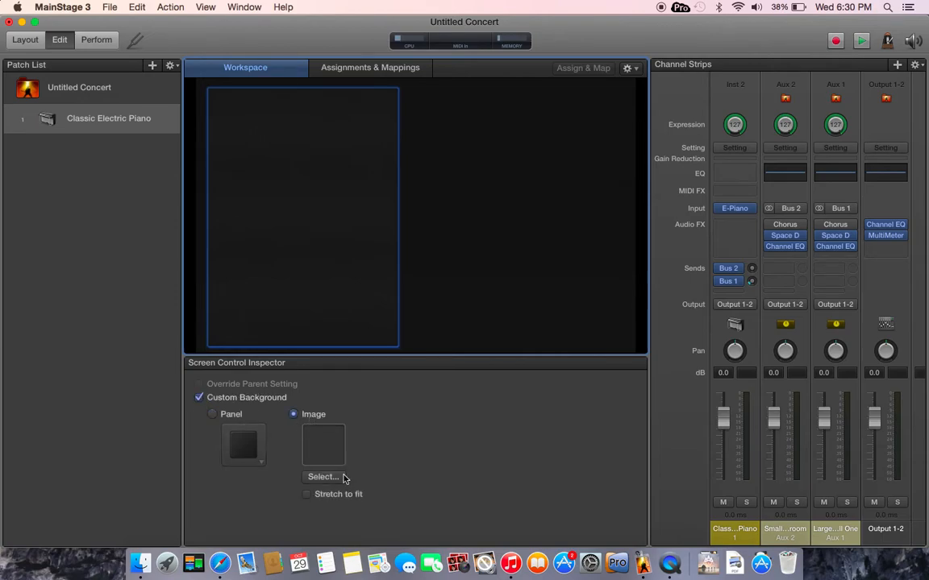
mouse_move(300, 563)
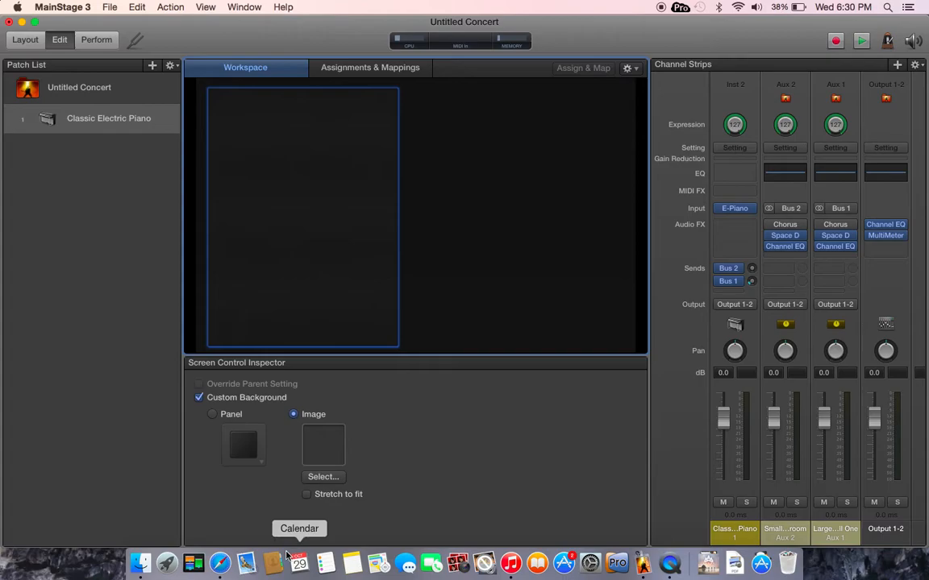
left_click(323, 477)
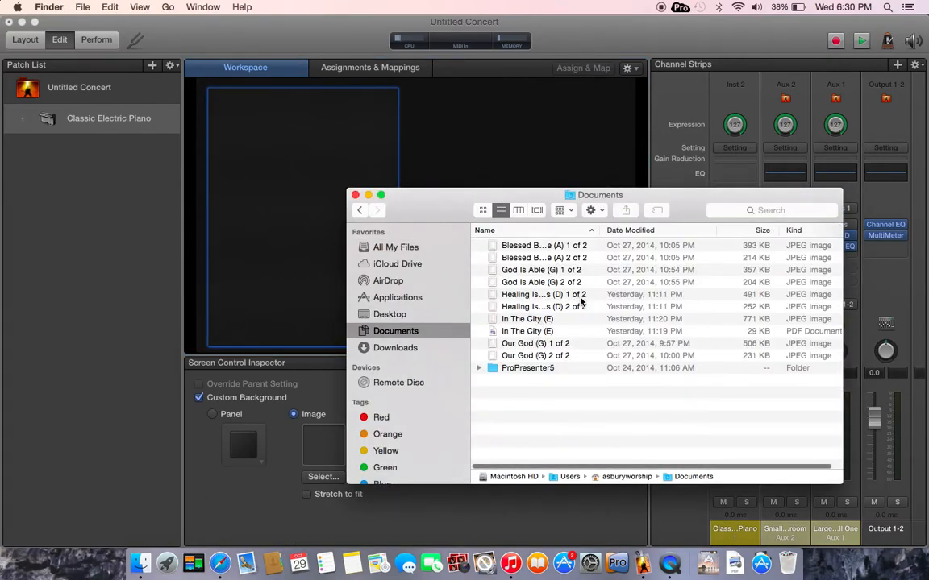
left_click(527, 331)
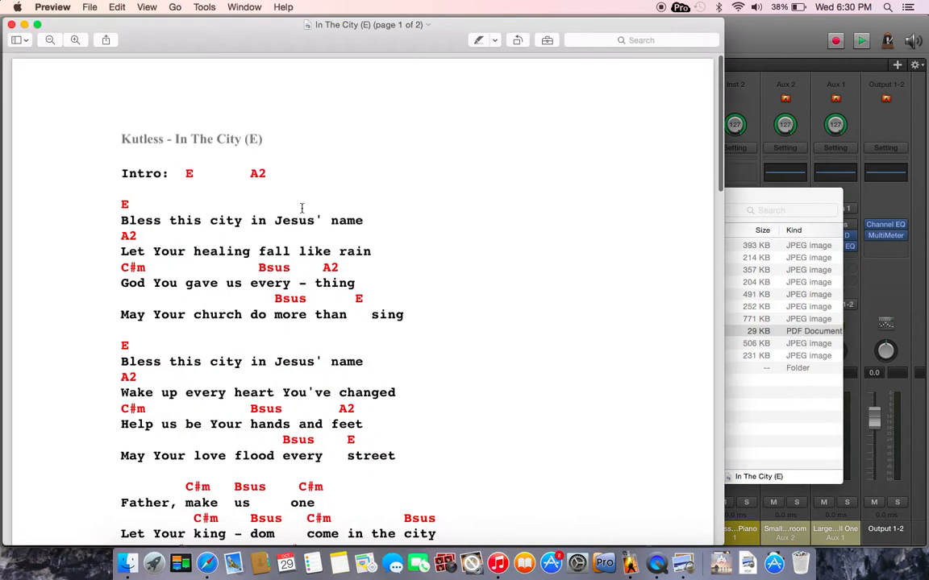
- Export the In The City (E) chart as a JPEG to Documents and start choosing the panel's image
left_click(91, 7)
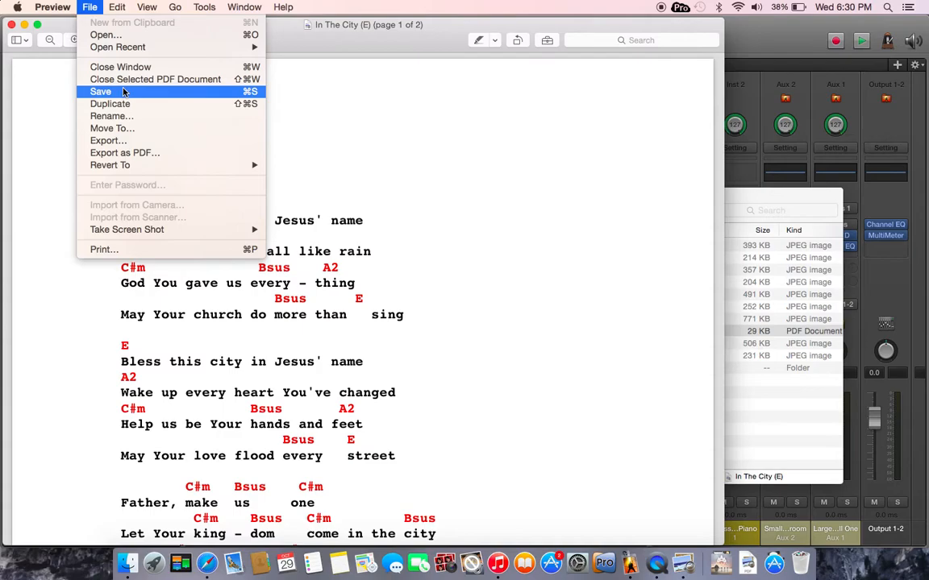
mouse_move(107, 140)
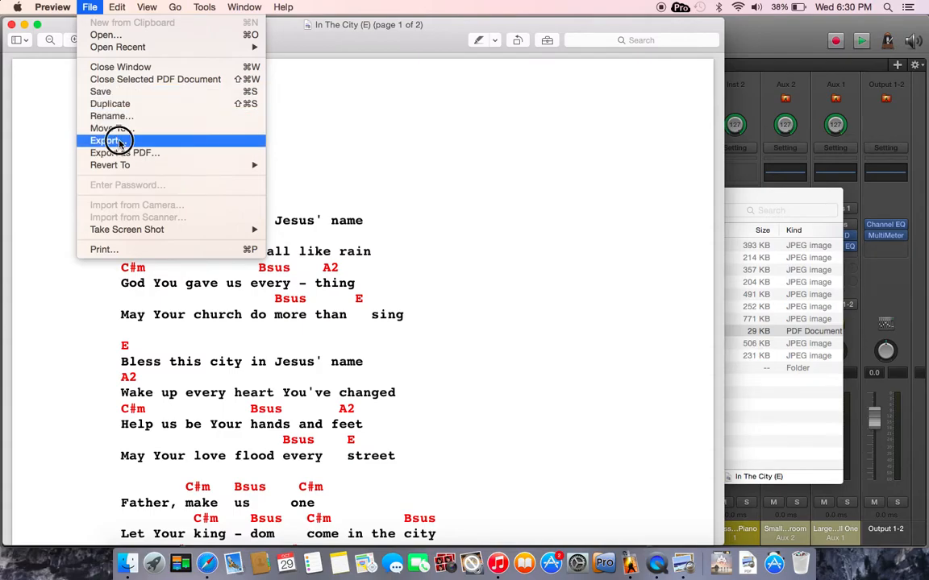
left_click(105, 140)
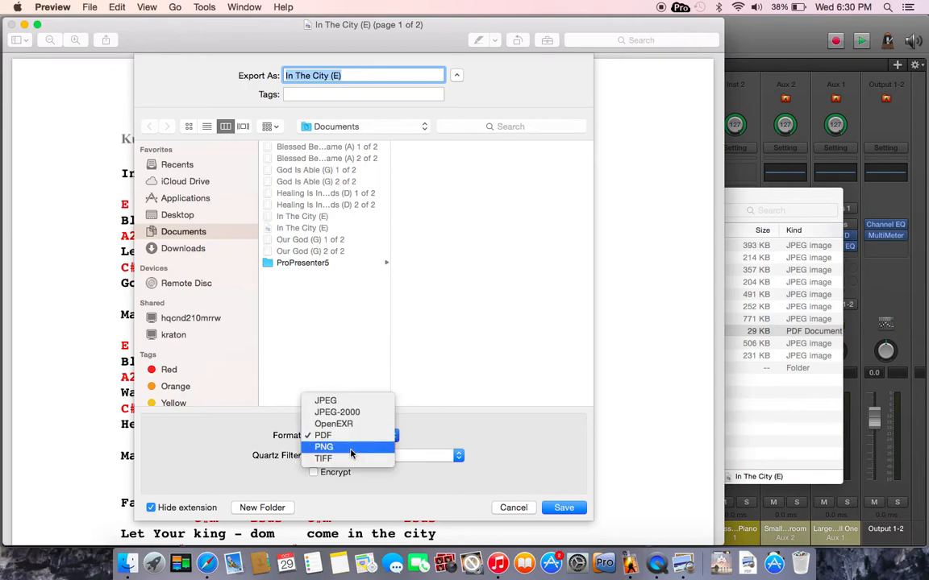
left_click(325, 400)
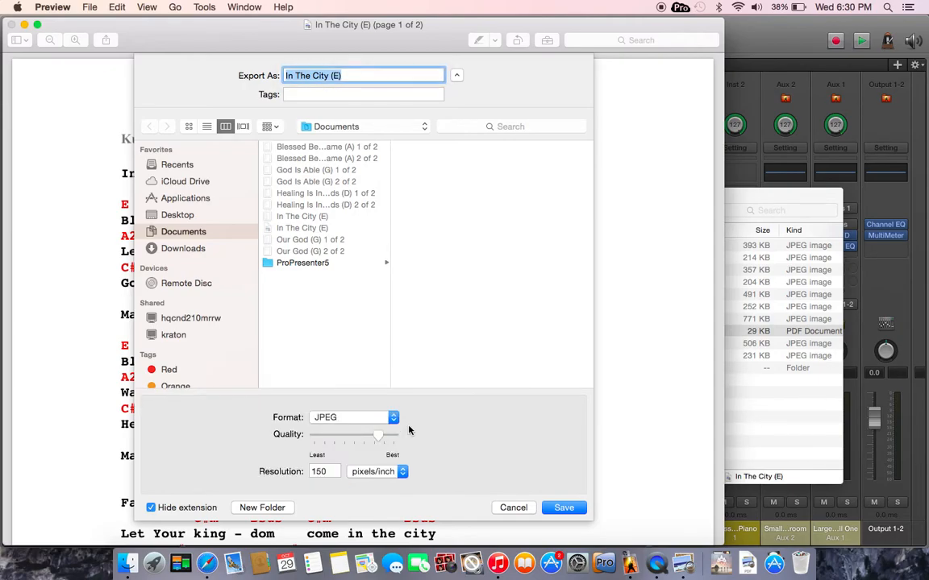
mouse_move(434, 453)
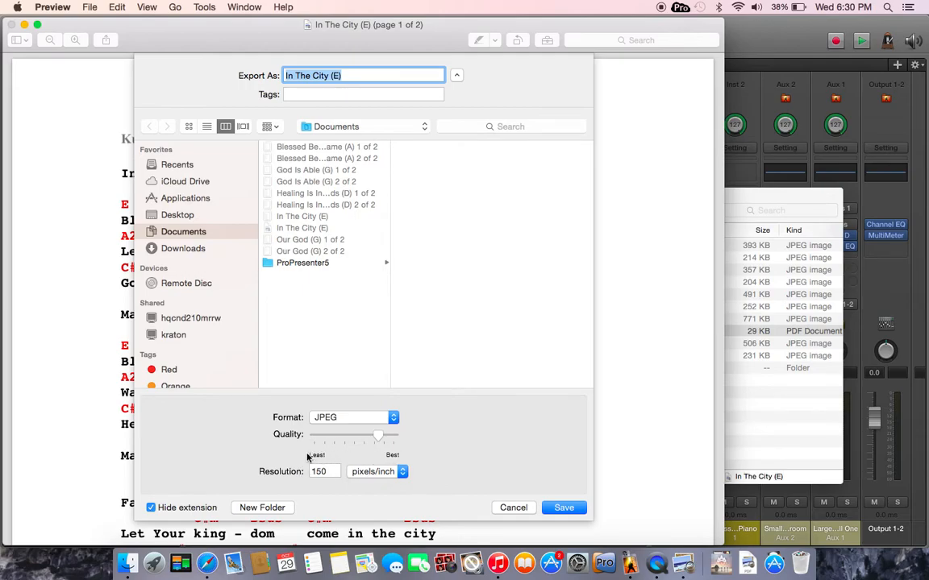
mouse_move(470, 472)
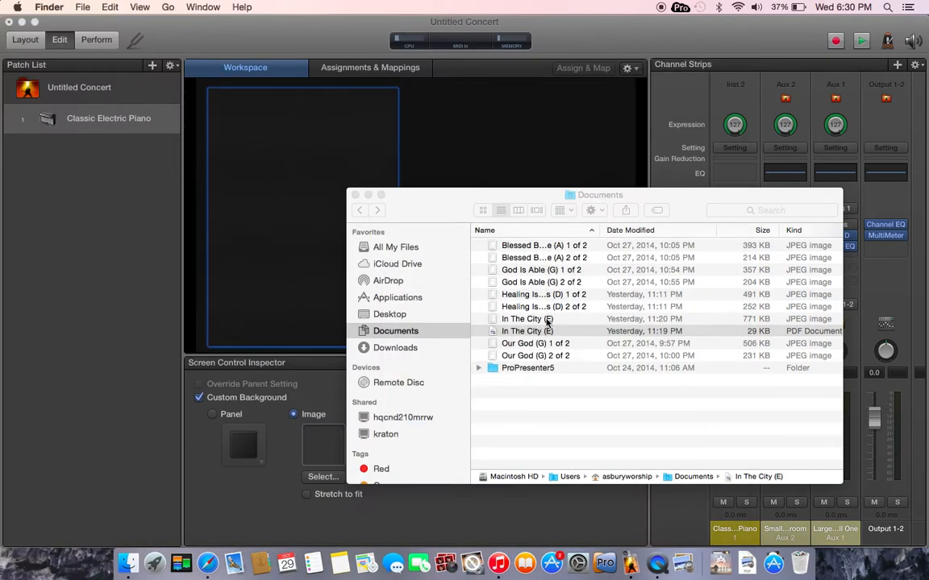
left_click(525, 320)
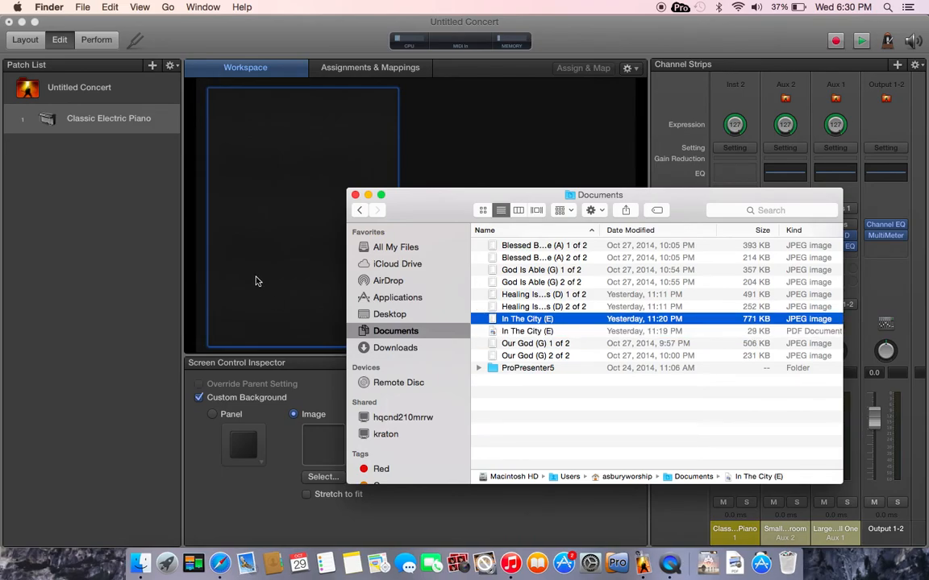
left_click(323, 477)
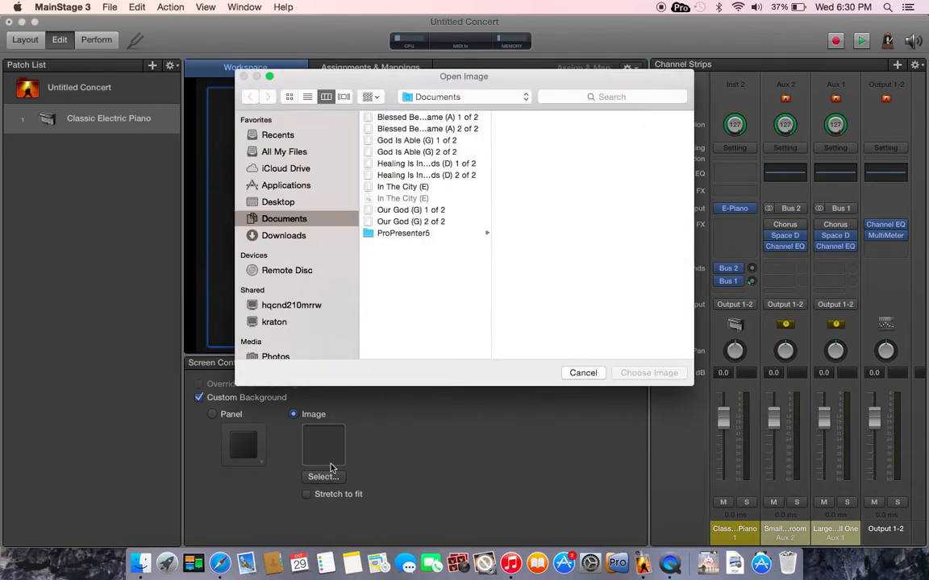
- Choose the In The City (E) JPEG as the background panel's custom image
left_click(403, 187)
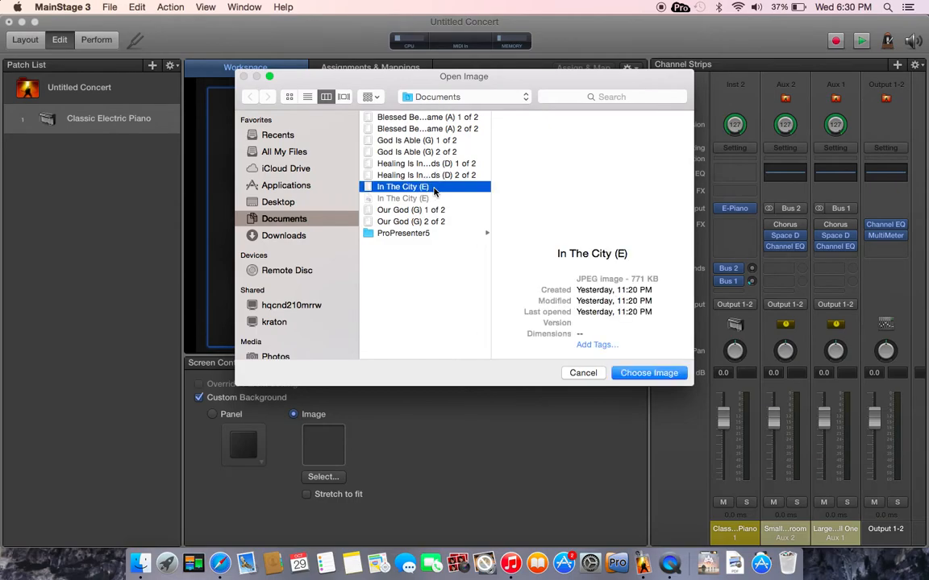
mouse_move(648, 373)
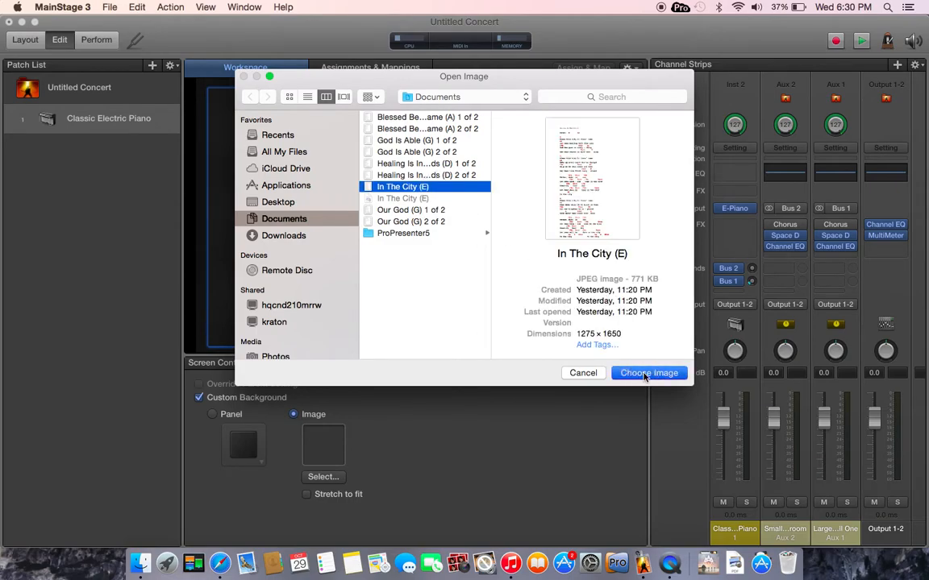
left_click(648, 372)
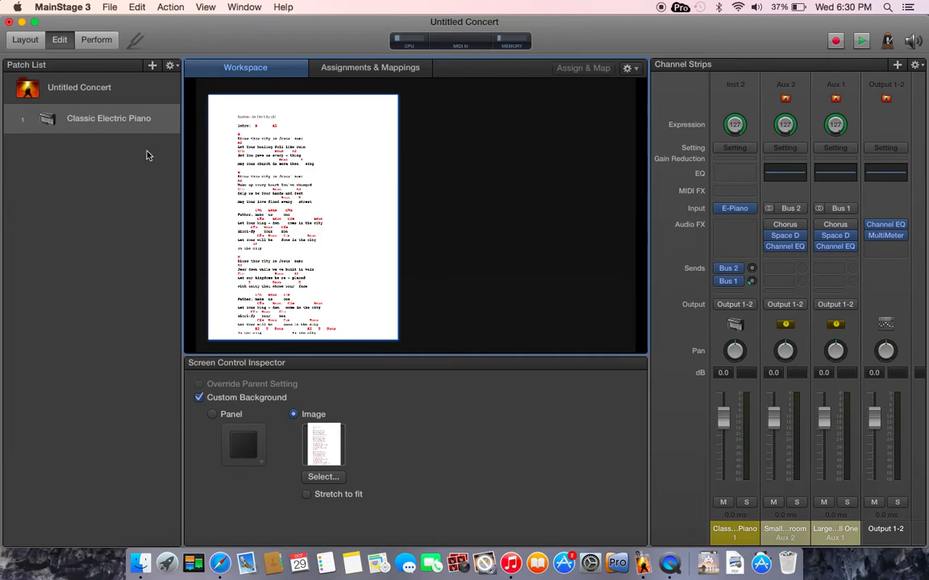
mouse_move(298, 277)
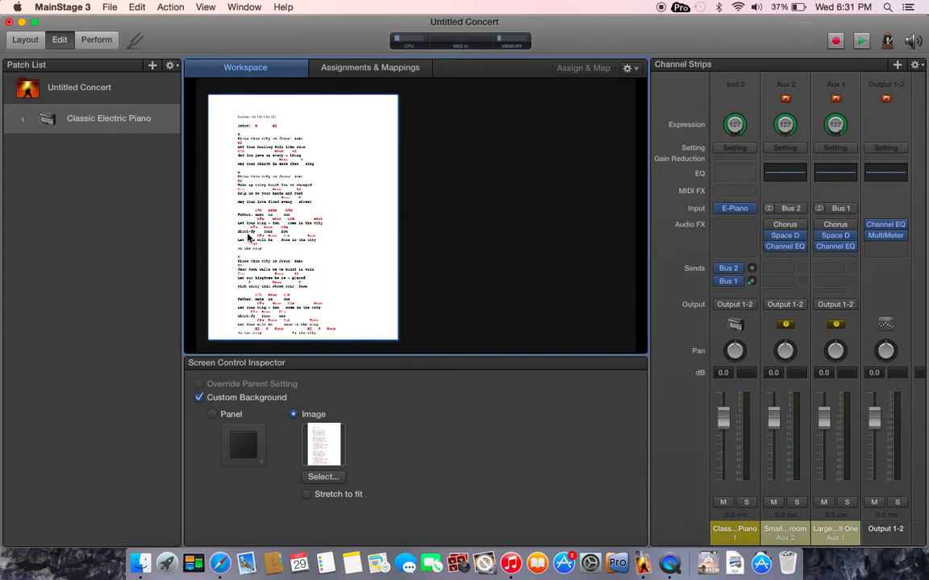
mouse_move(169, 268)
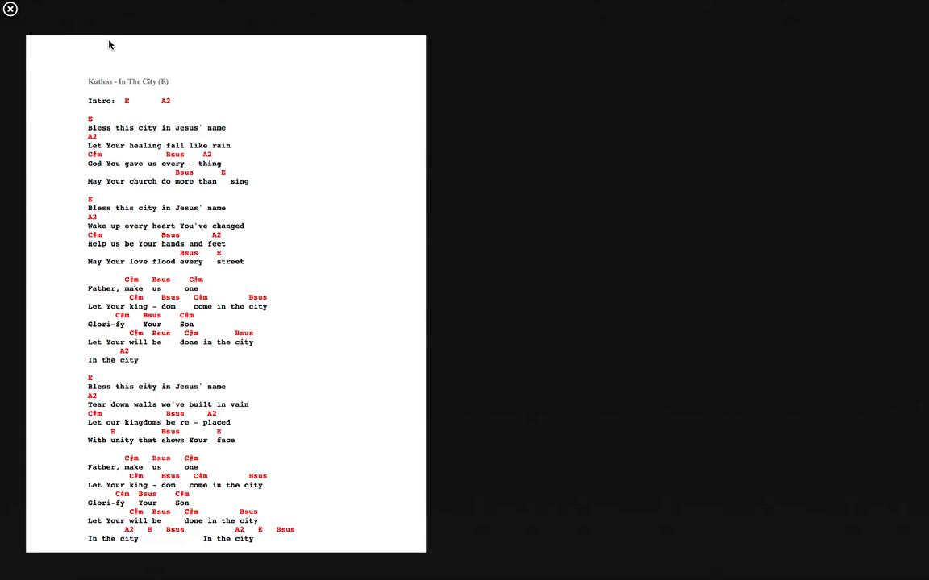
left_click(10, 10)
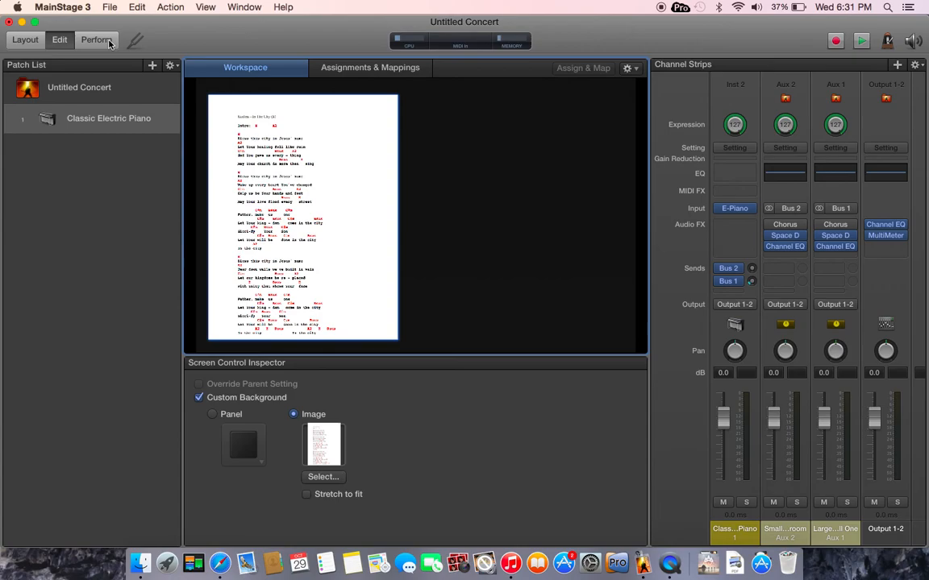
mouse_move(97, 39)
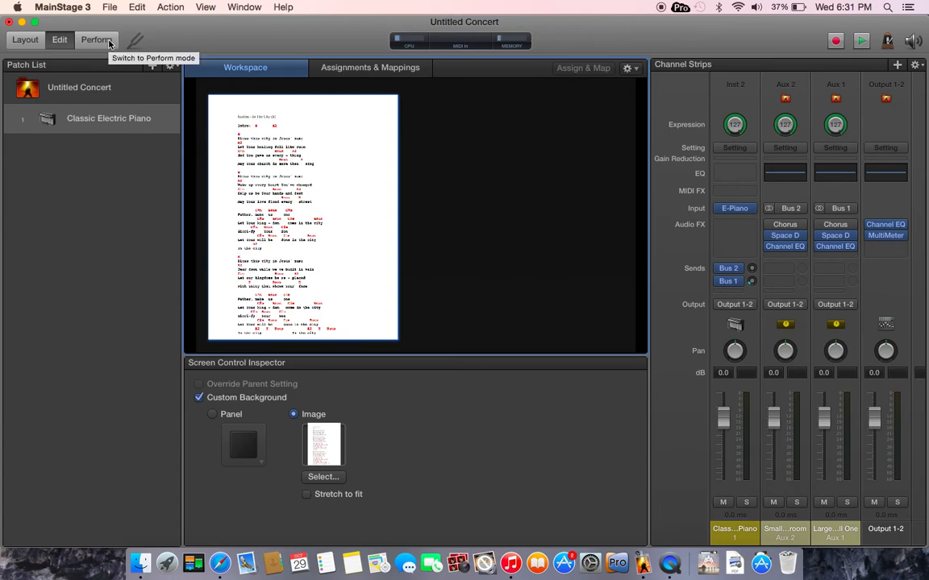